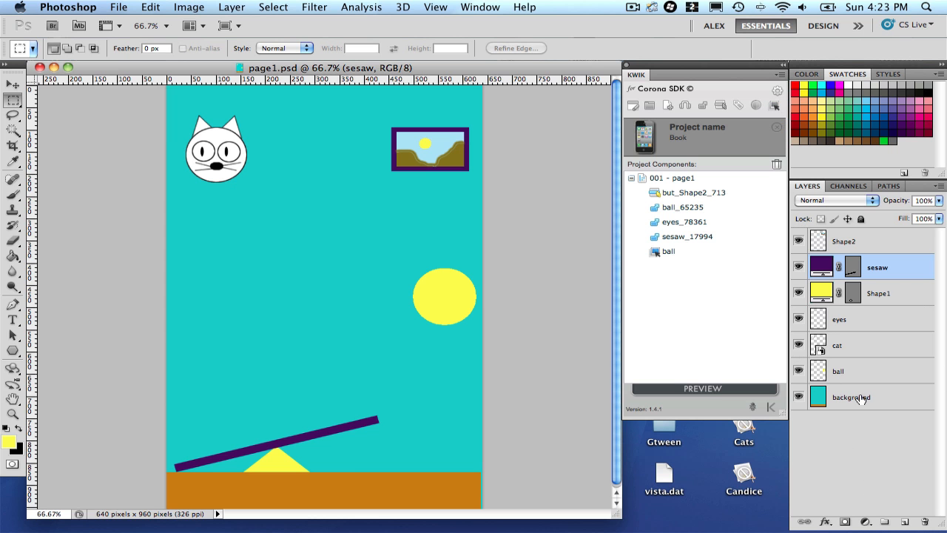
- Open button but_Shape2_713's settings, showing its playAnim action on eyes_78361
{"action": "left_click", "coordinate": [856, 371]}
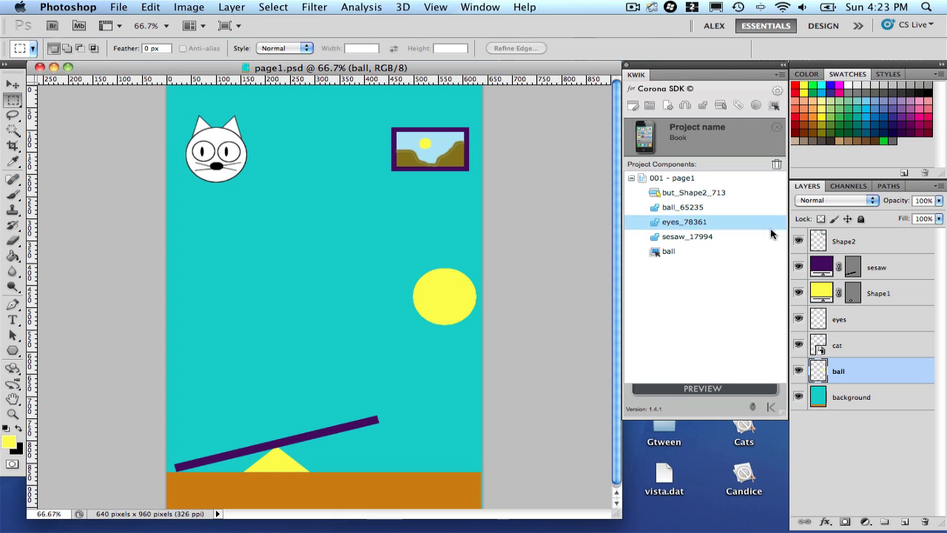
{"action": "left_click", "coordinate": [731, 289]}
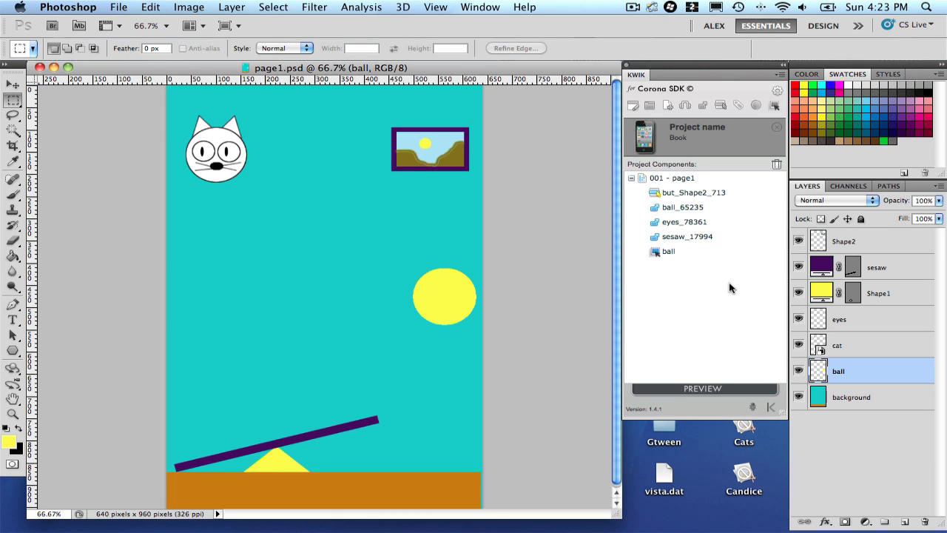
{"action": "mouse_move", "coordinate": [593, 198]}
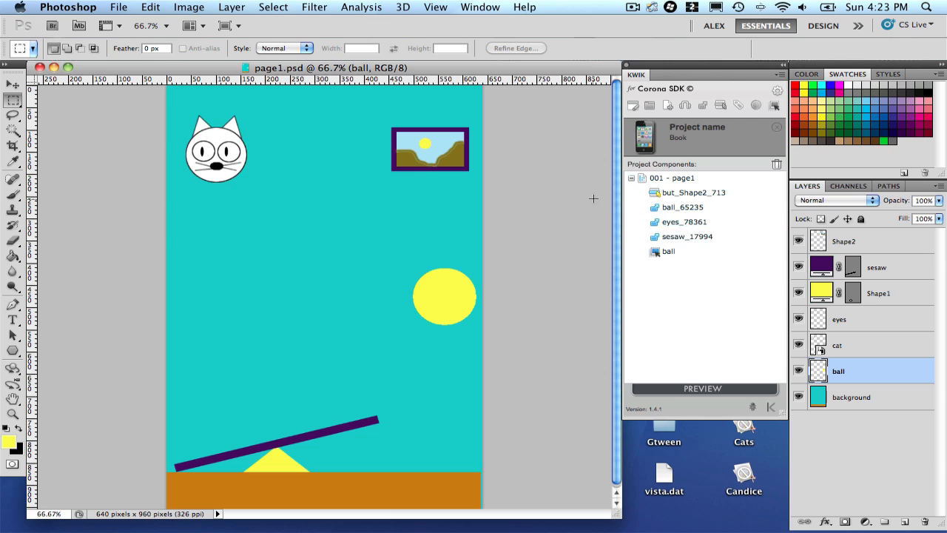
{"action": "left_click", "coordinate": [667, 250]}
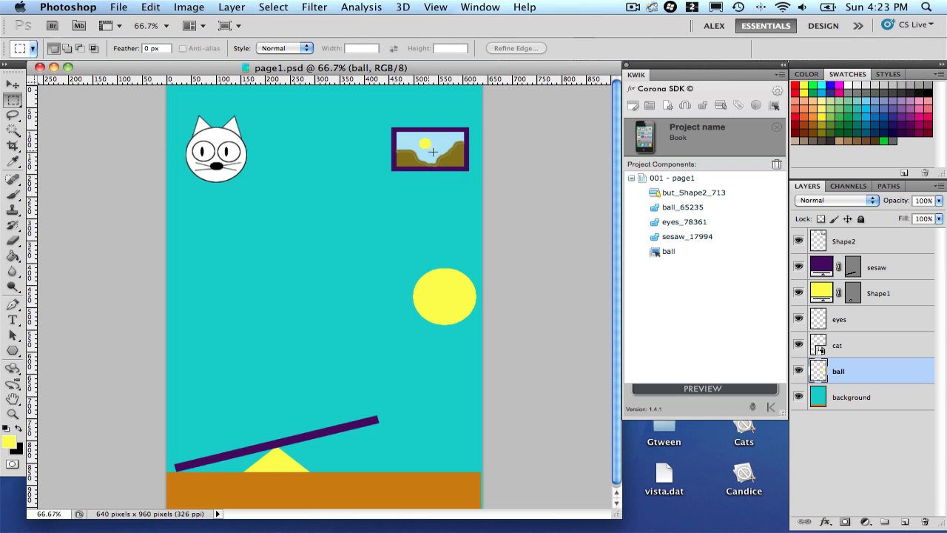
{"action": "left_click", "coordinate": [682, 207]}
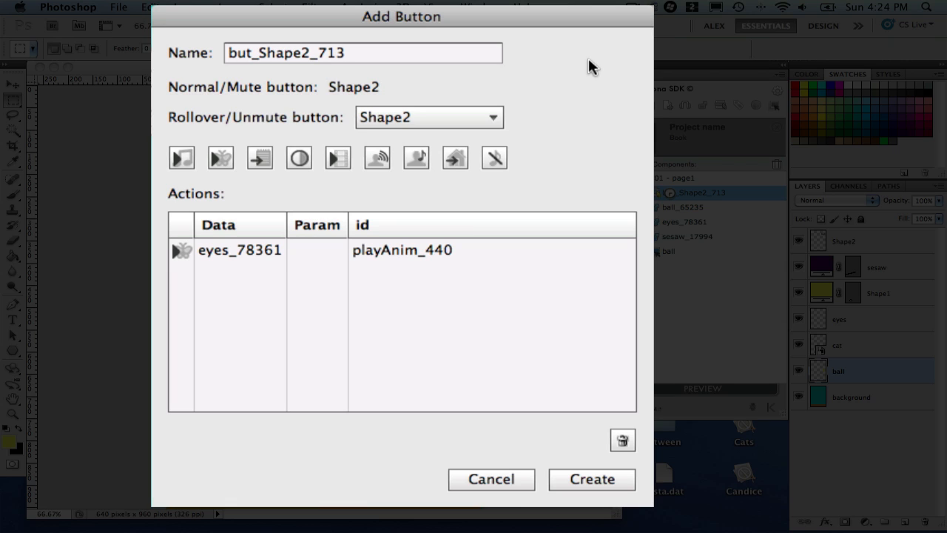
{"action": "mouse_move", "coordinate": [468, 126]}
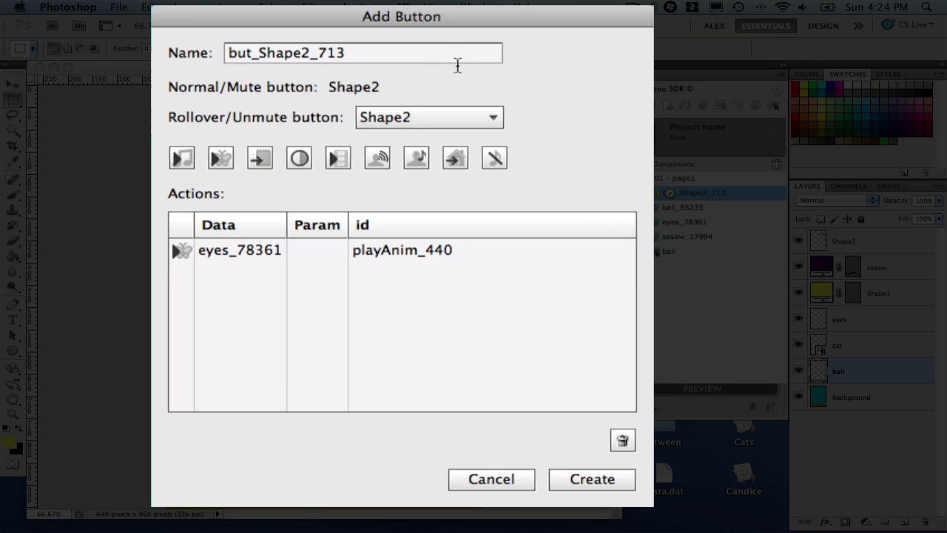
{"action": "mouse_move", "coordinate": [444, 109]}
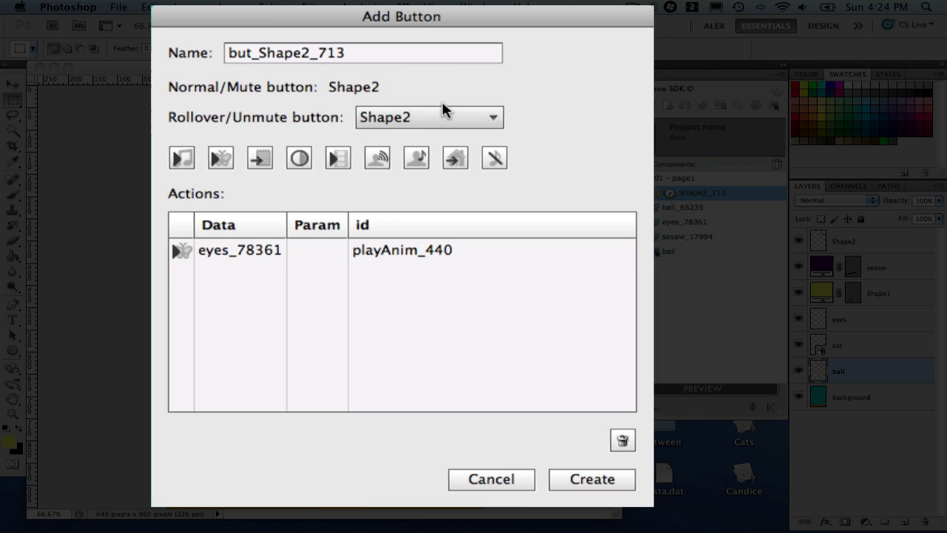
{"action": "mouse_move", "coordinate": [269, 193]}
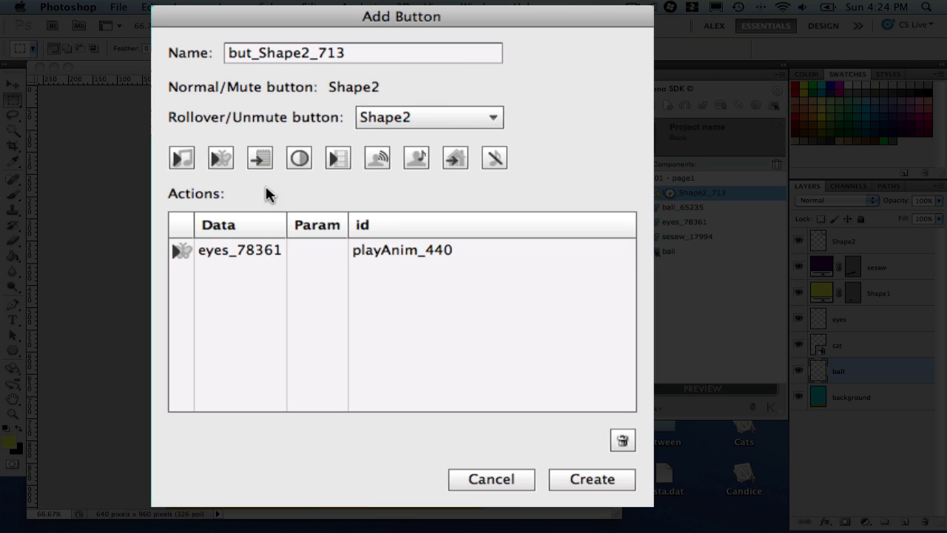
{"action": "mouse_move", "coordinate": [220, 158]}
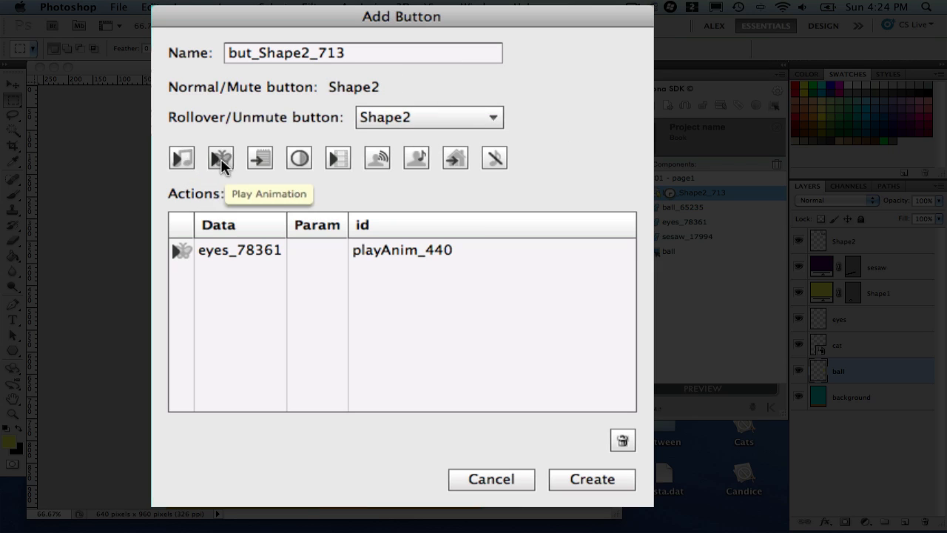
{"action": "mouse_move", "coordinate": [298, 159]}
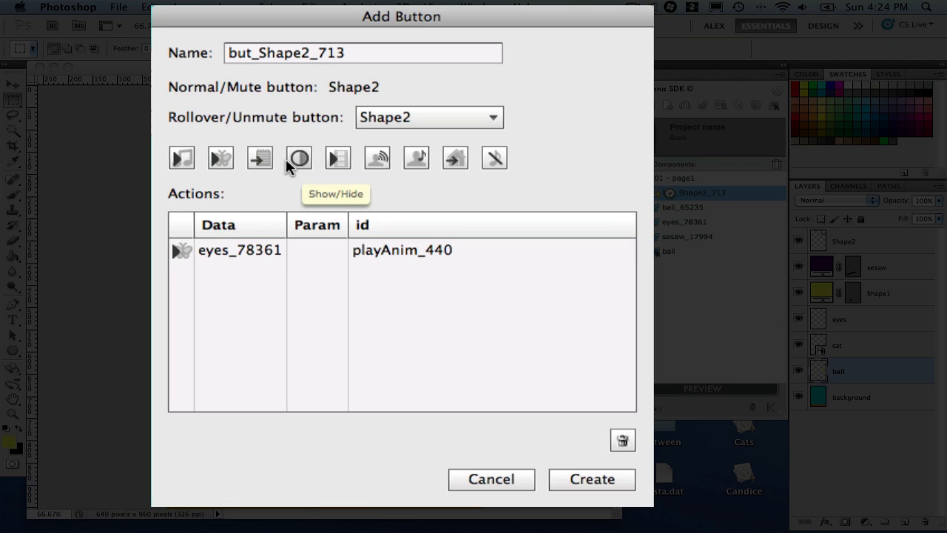
{"action": "mouse_move", "coordinate": [540, 183]}
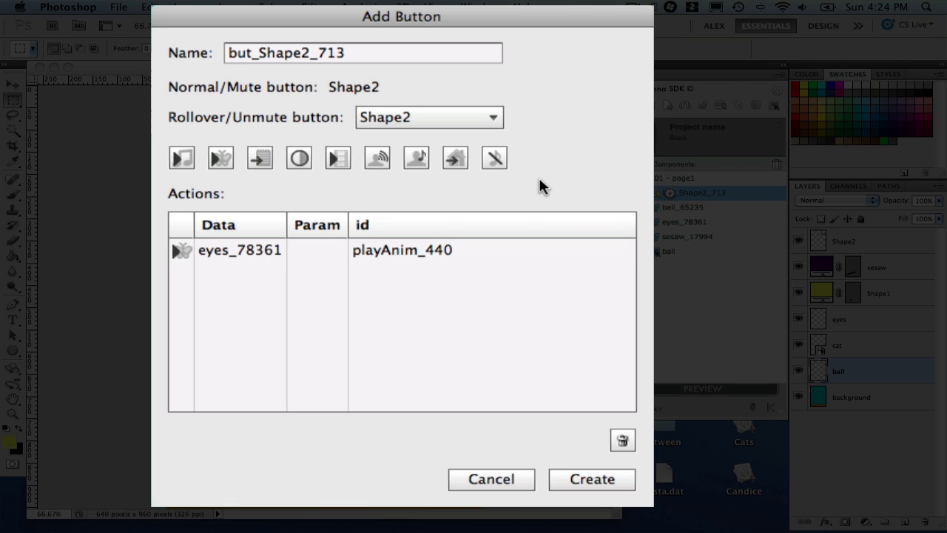
{"action": "mouse_move", "coordinate": [546, 243]}
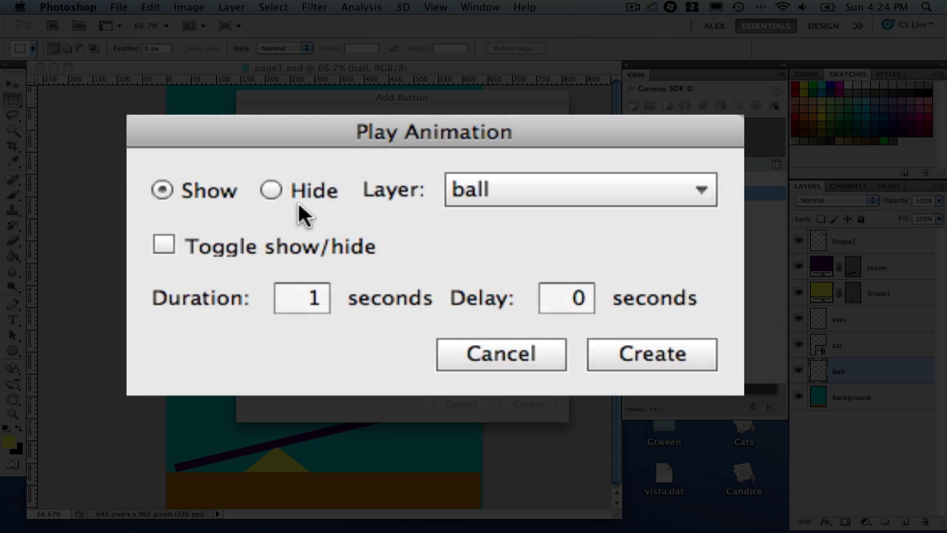
- Add a toggling Hide action for the background layer to the button and save it
{"action": "left_click", "coordinate": [579, 189]}
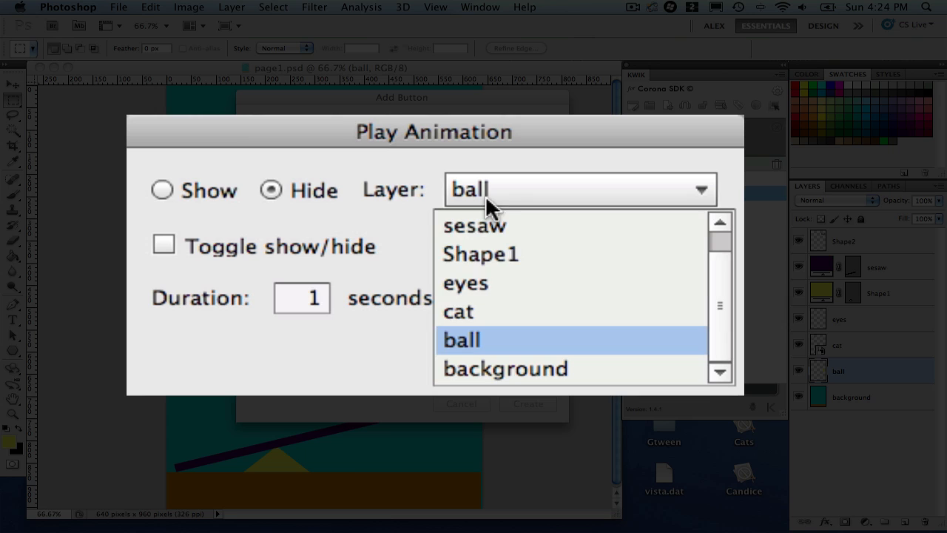
{"action": "left_click", "coordinate": [505, 368]}
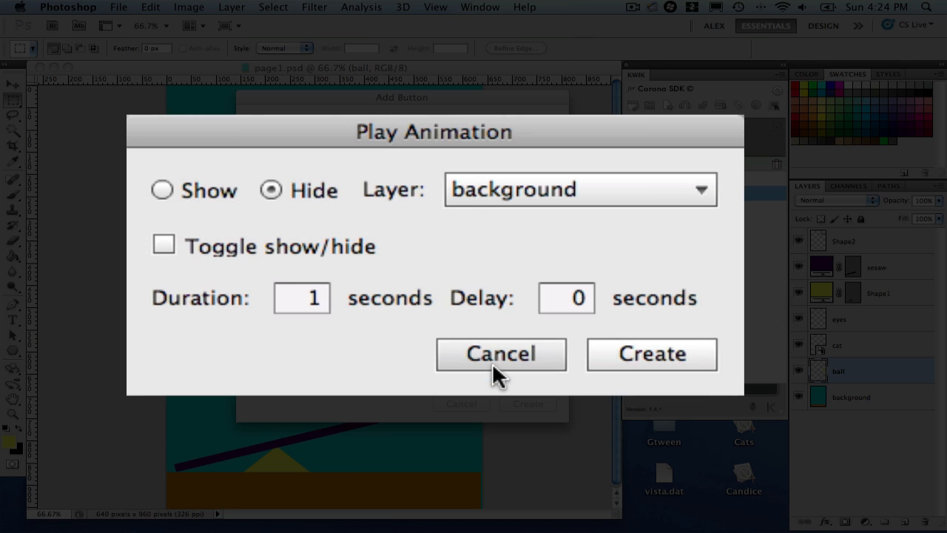
{"action": "left_click", "coordinate": [163, 245]}
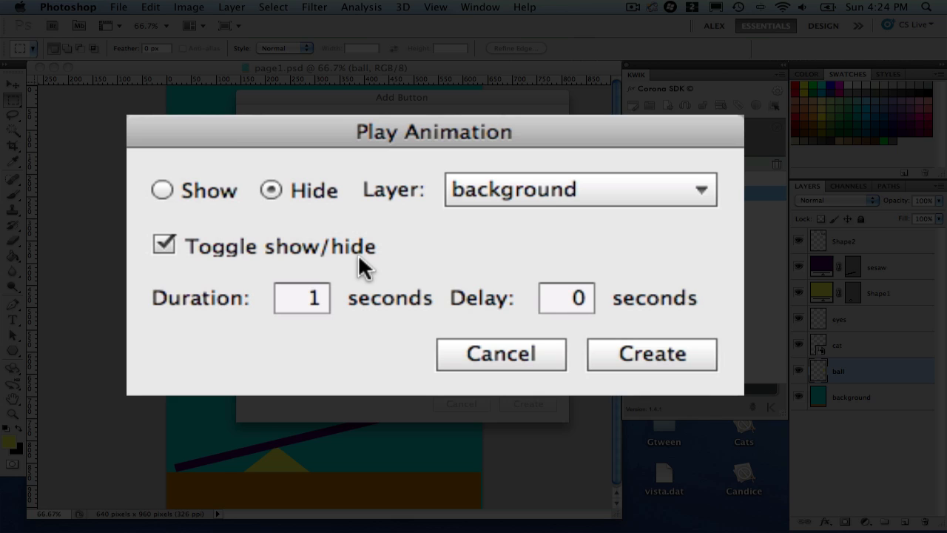
{"action": "mouse_move", "coordinate": [387, 287]}
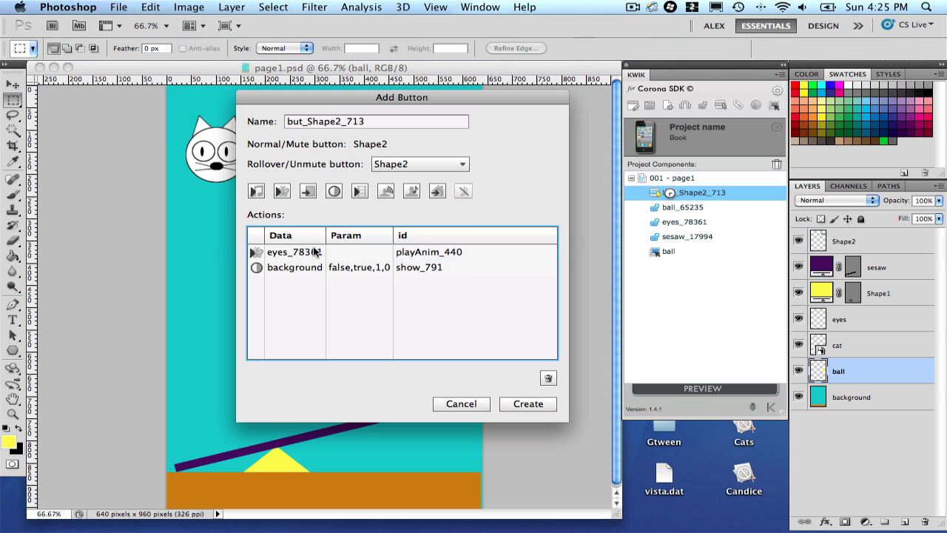
{"action": "mouse_move", "coordinate": [510, 404]}
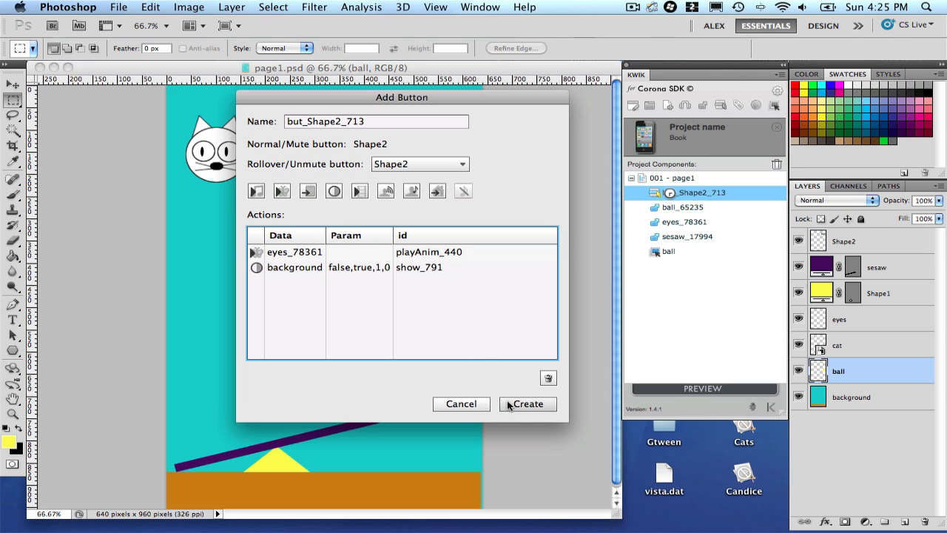
{"action": "left_click", "coordinate": [531, 404]}
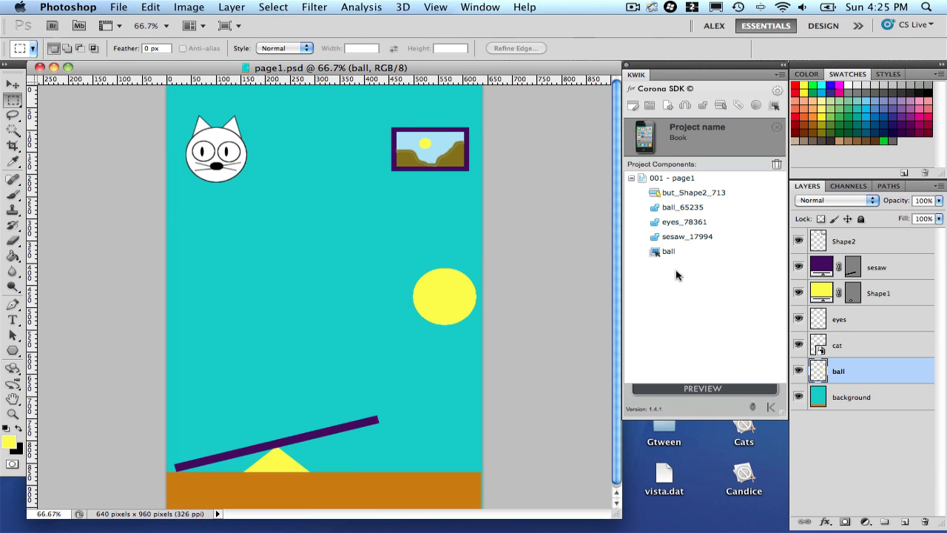
- Save ball_65235's 2-second outBounce move to 462, 739, looping once
{"action": "left_click", "coordinate": [694, 193]}
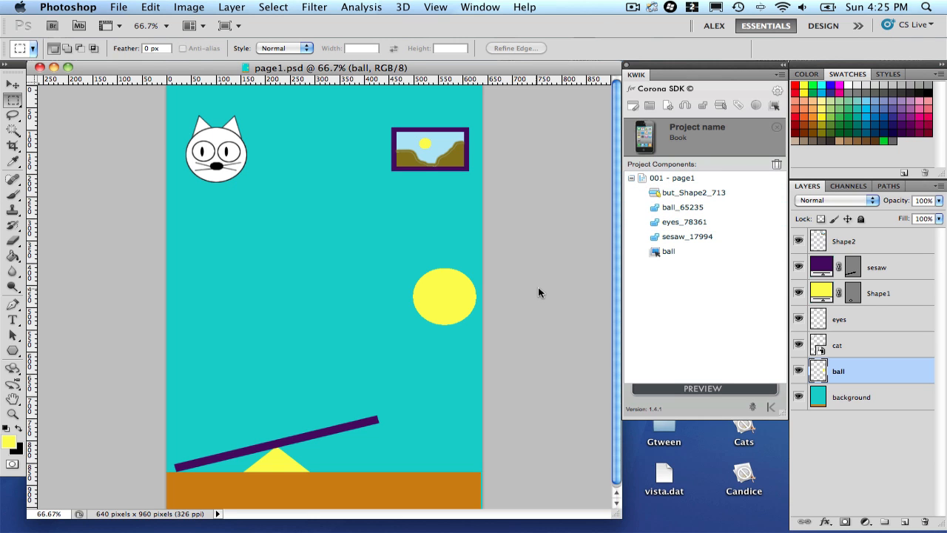
{"action": "left_click", "coordinate": [682, 207]}
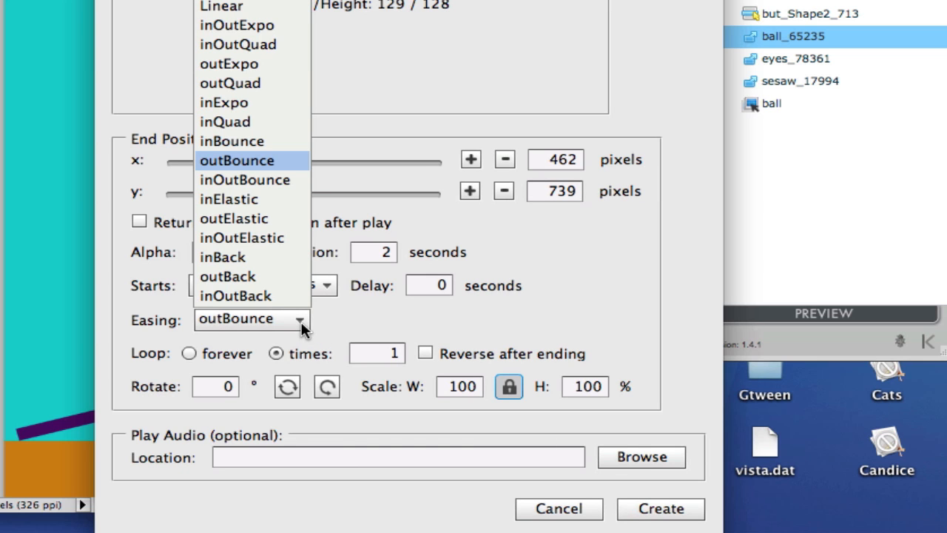
{"action": "mouse_move", "coordinate": [294, 237]}
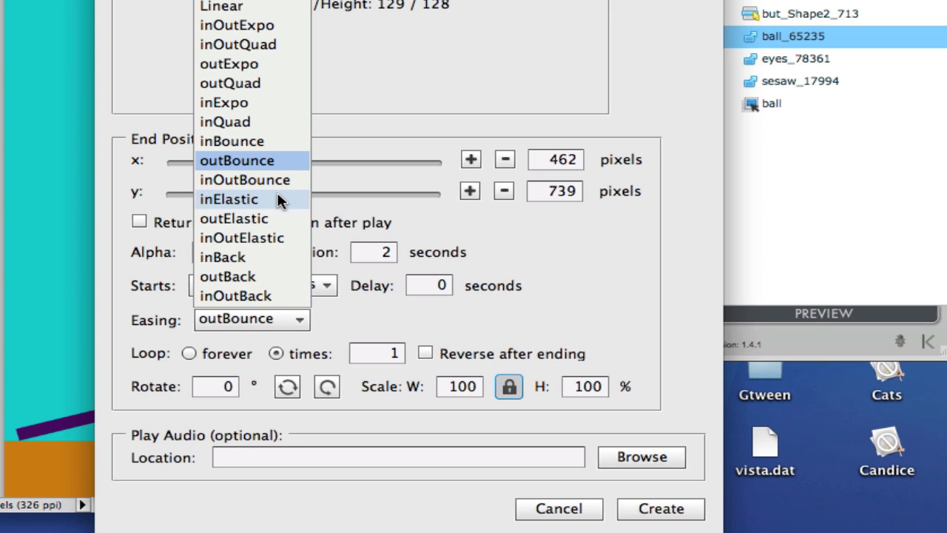
{"action": "mouse_move", "coordinate": [398, 323]}
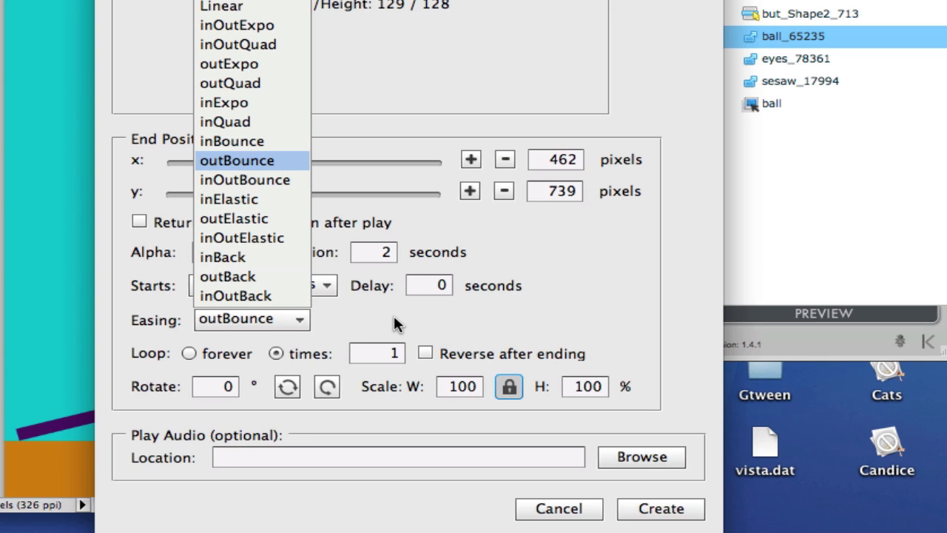
{"action": "left_click", "coordinate": [237, 160]}
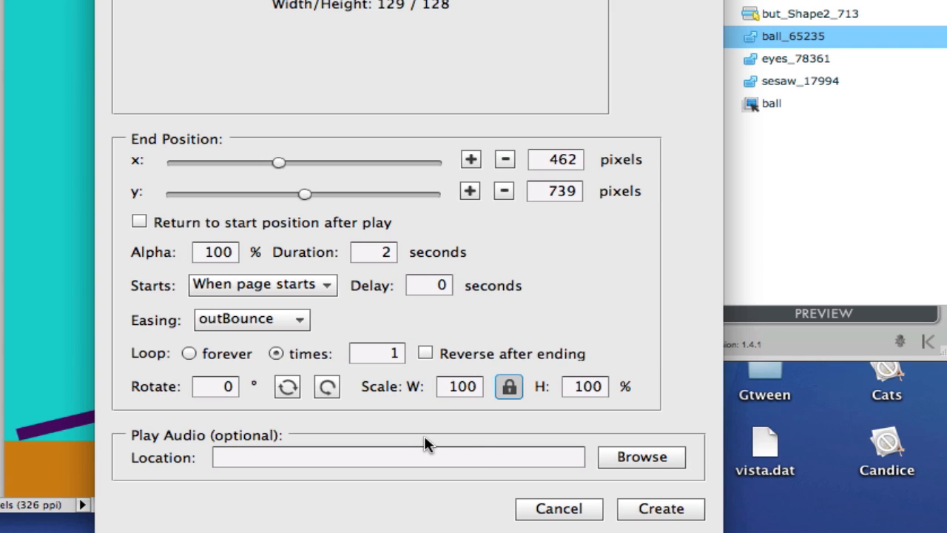
{"action": "mouse_move", "coordinate": [540, 356]}
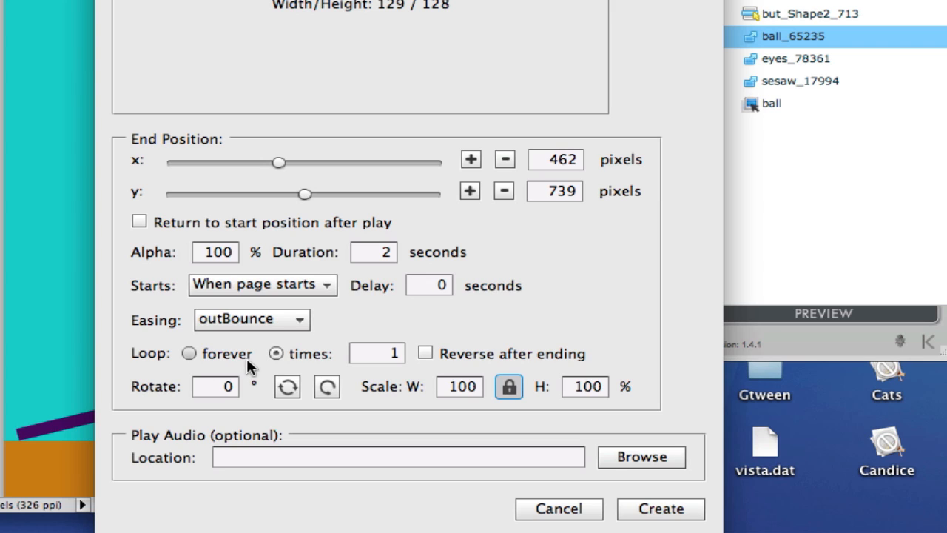
{"action": "mouse_move", "coordinate": [254, 372]}
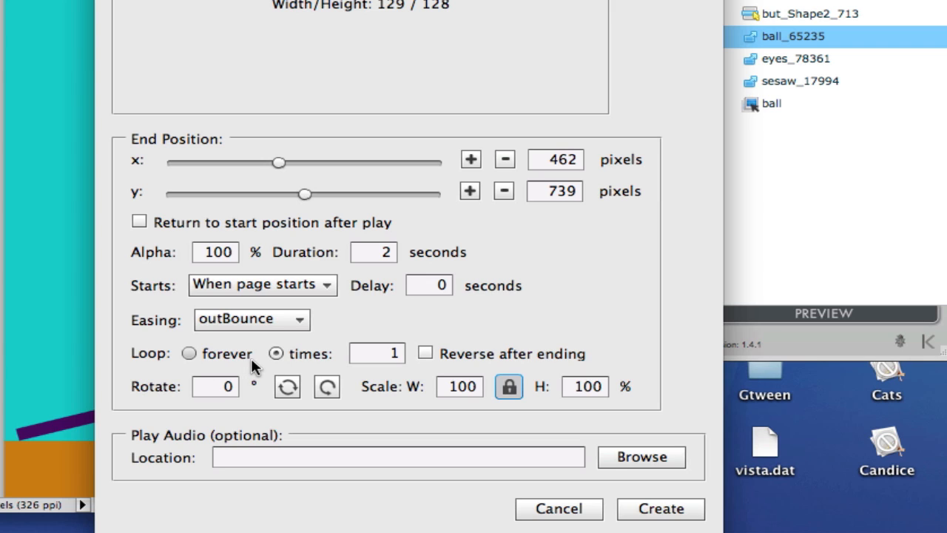
{"action": "mouse_move", "coordinate": [457, 381]}
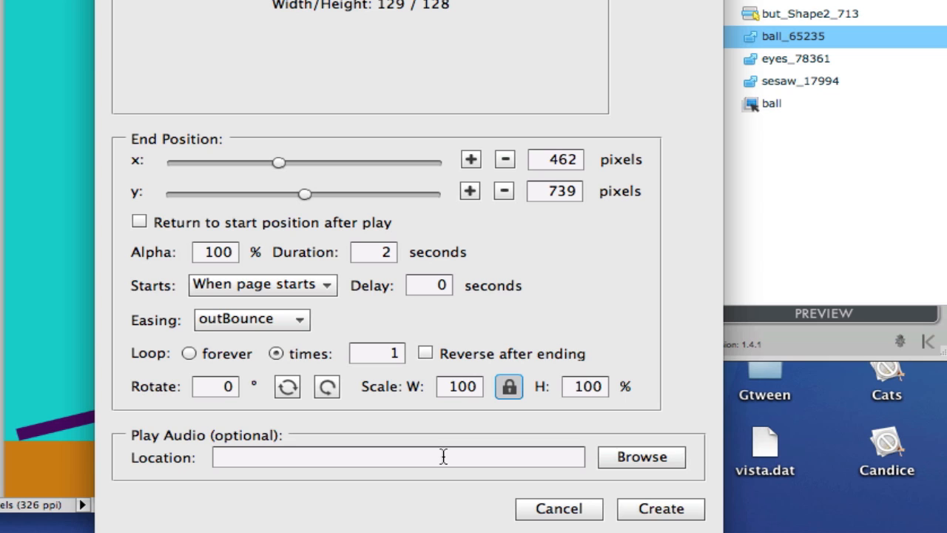
{"action": "mouse_move", "coordinate": [652, 499]}
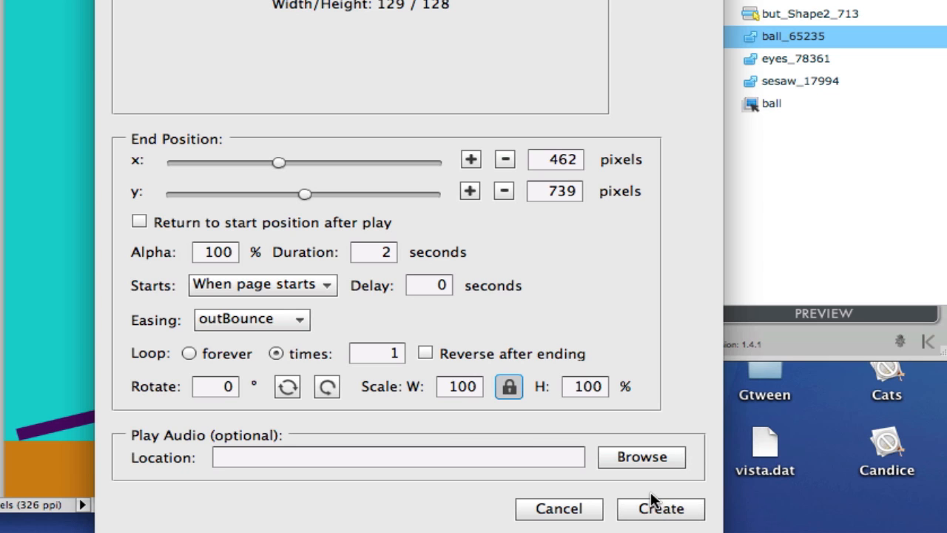
{"action": "mouse_move", "coordinate": [653, 494]}
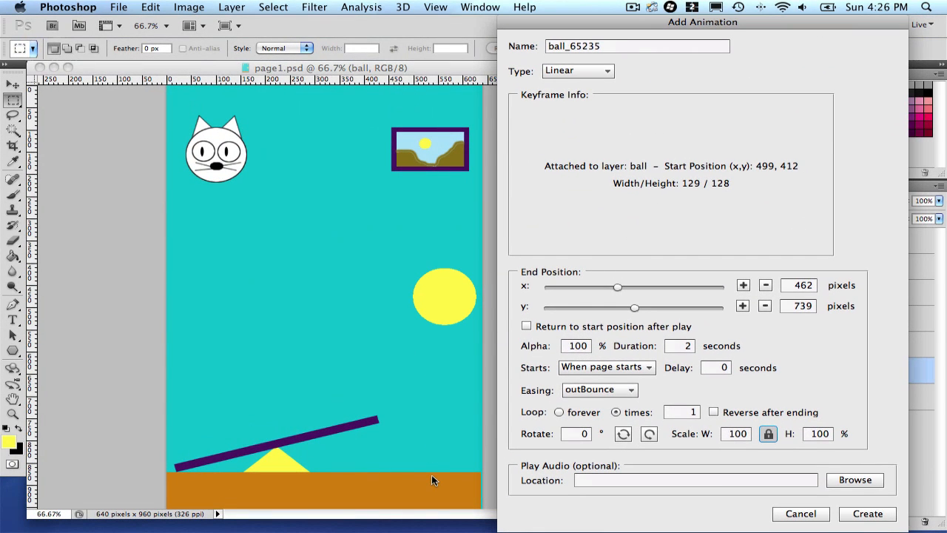
{"action": "mouse_move", "coordinate": [449, 475]}
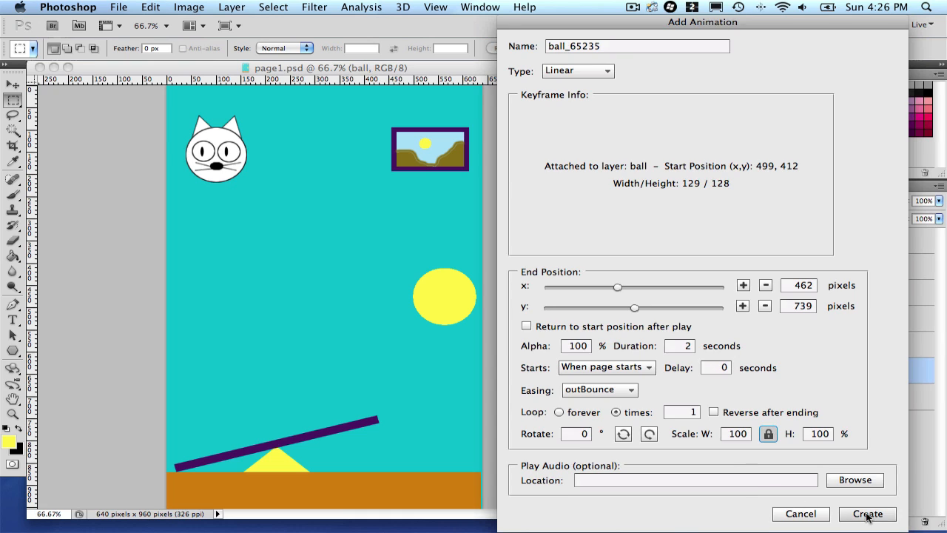
{"action": "left_click", "coordinate": [868, 514]}
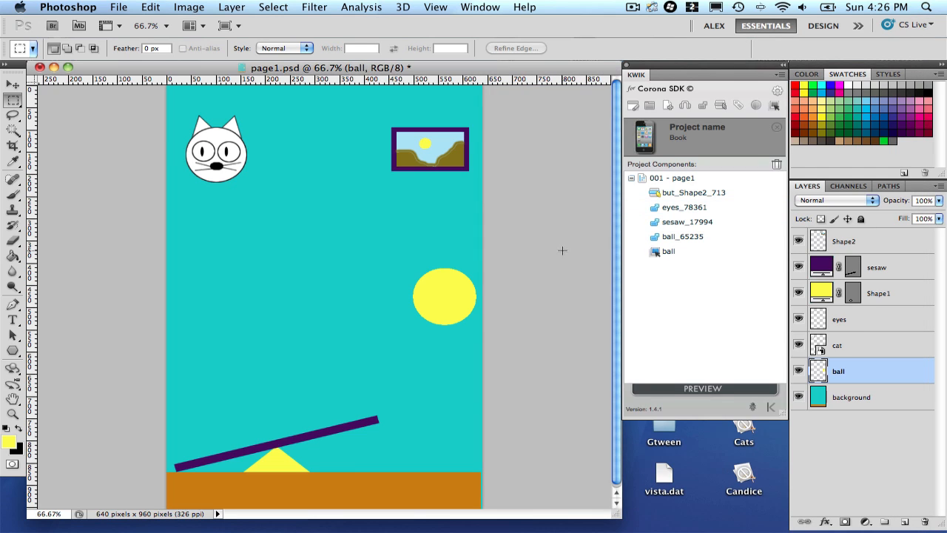
{"action": "mouse_move", "coordinate": [261, 138]}
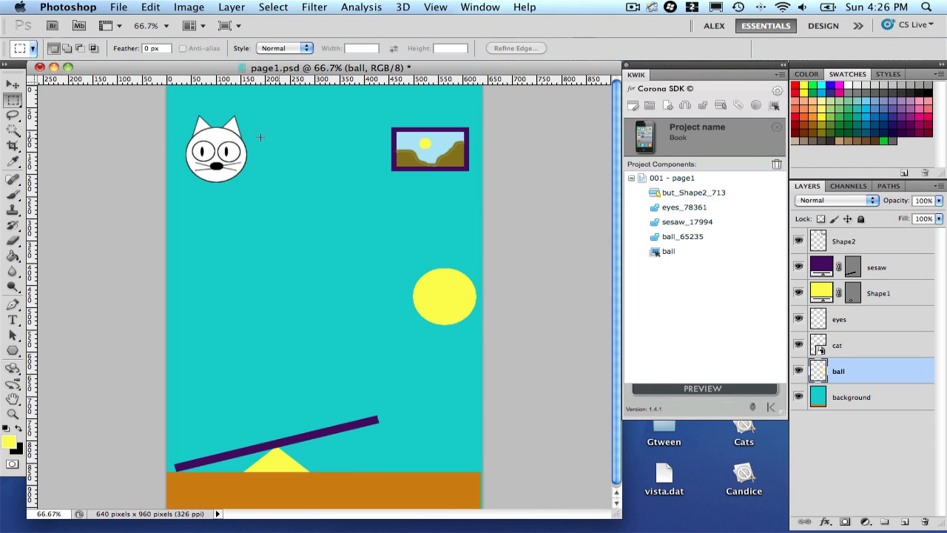
{"action": "left_click", "coordinate": [686, 222]}
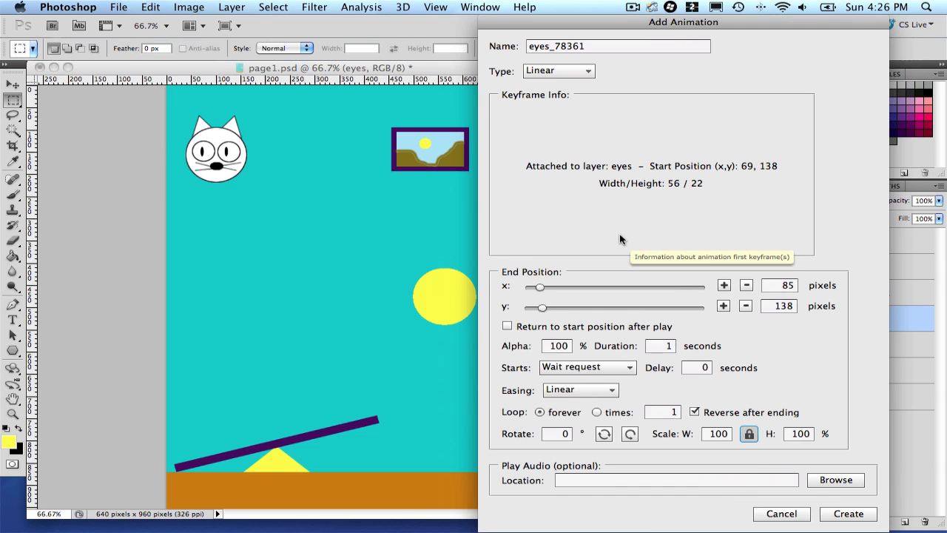
{"action": "mouse_move", "coordinate": [699, 392]}
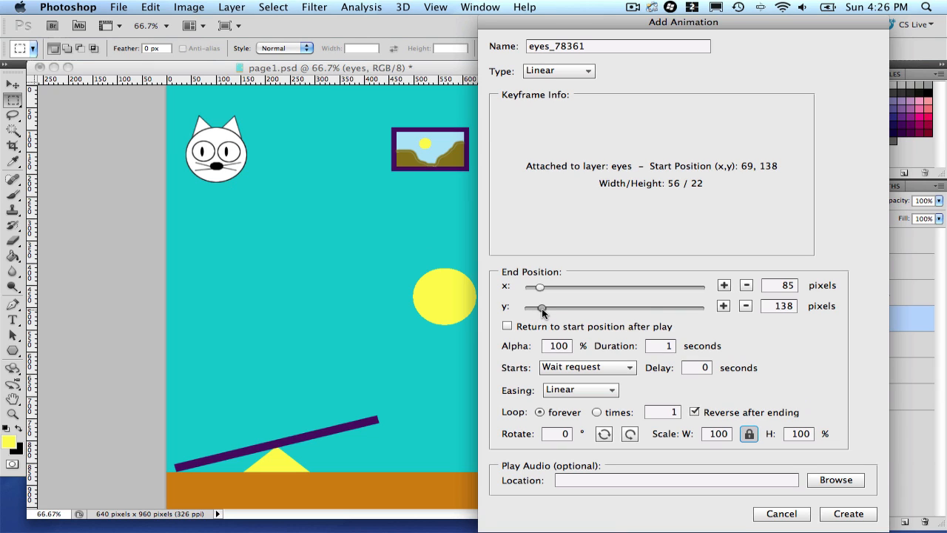
{"action": "left_click", "coordinate": [747, 306]}
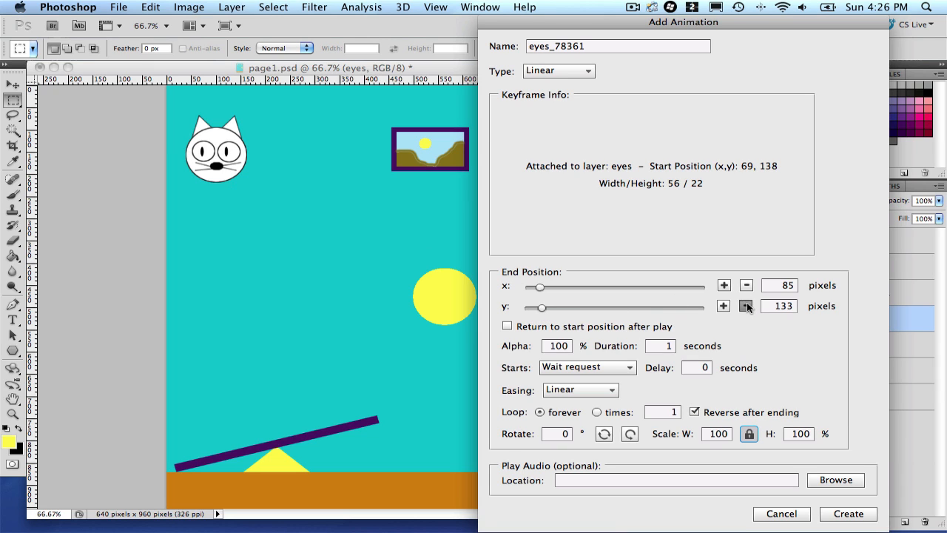
{"action": "left_click", "coordinate": [747, 306]}
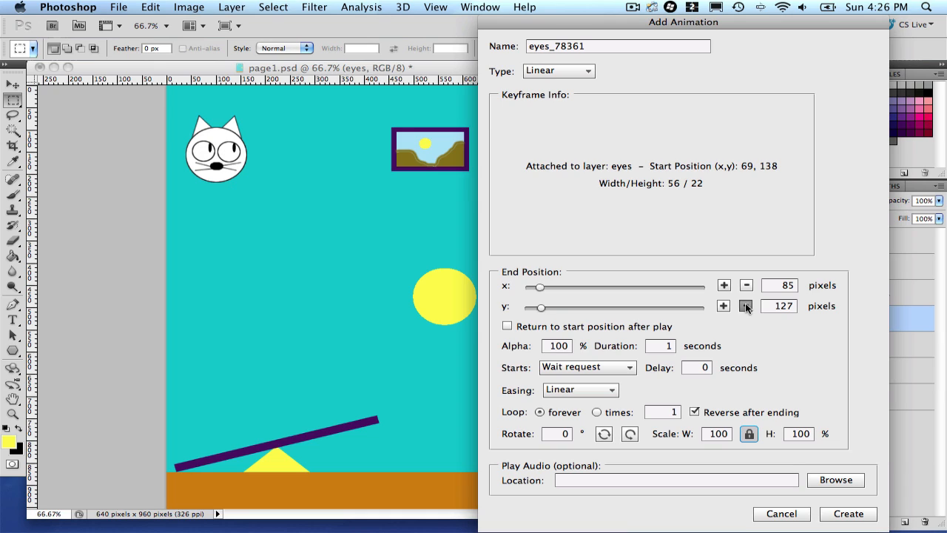
{"action": "left_click", "coordinate": [746, 306]}
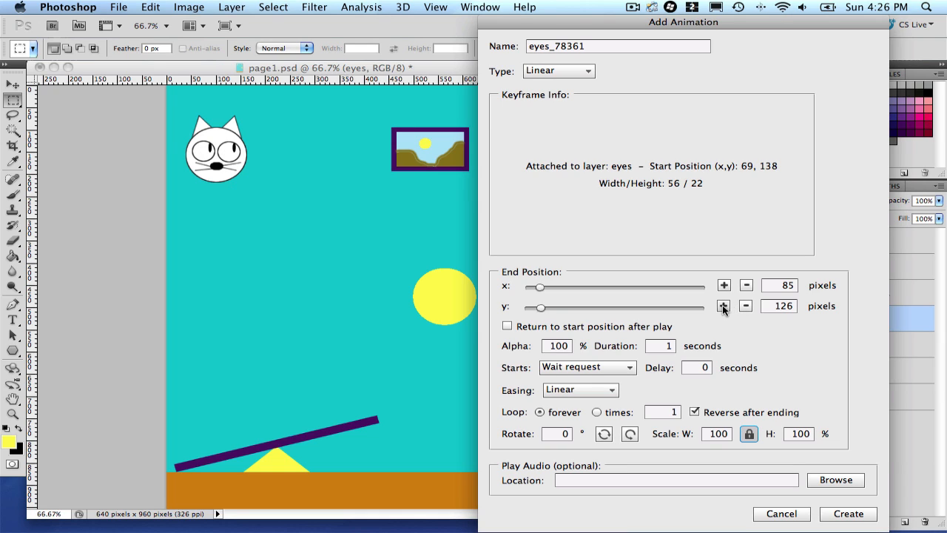
{"action": "left_click", "coordinate": [724, 306]}
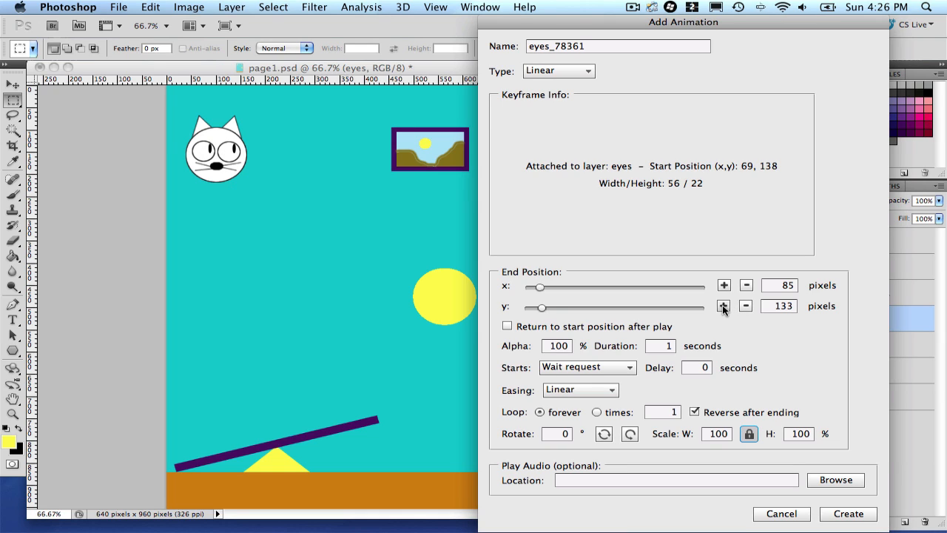
{"action": "left_click", "coordinate": [724, 306]}
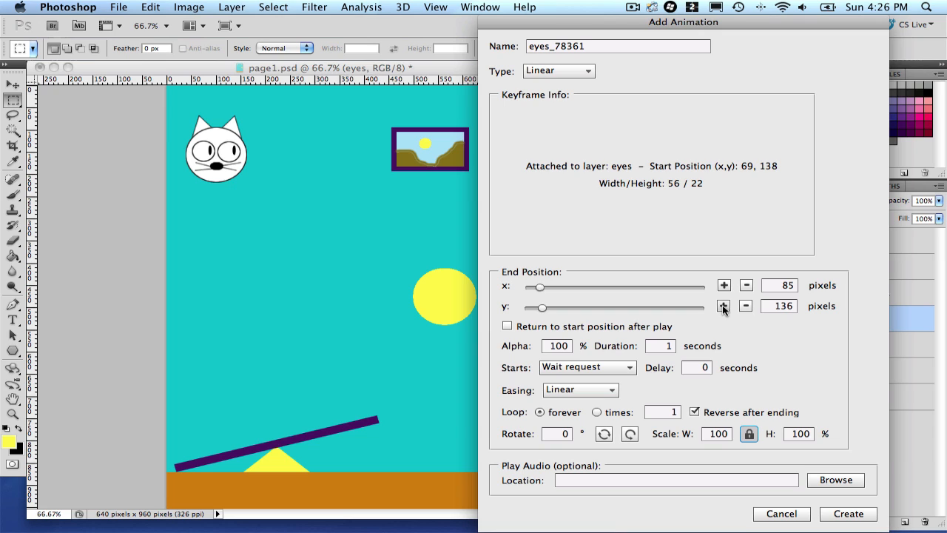
{"action": "left_click", "coordinate": [723, 307]}
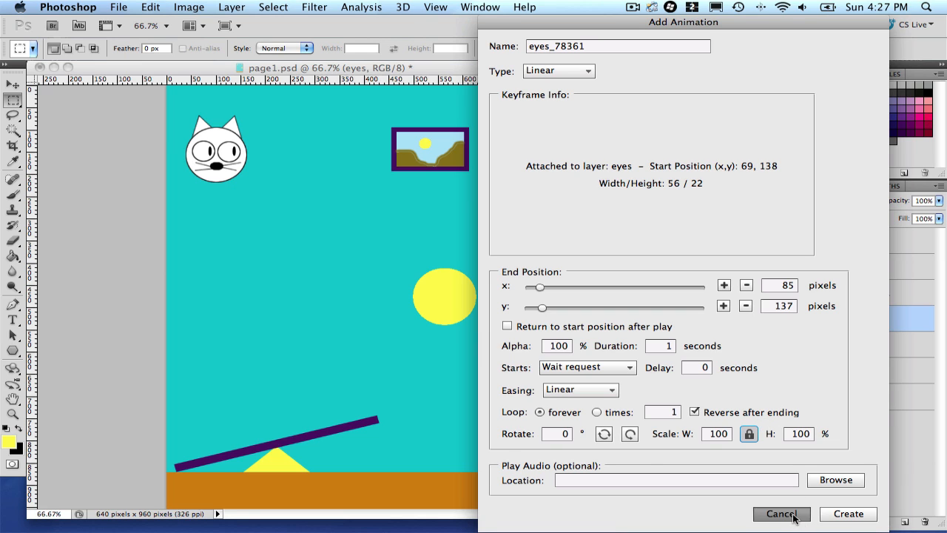
{"action": "left_click", "coordinate": [783, 513]}
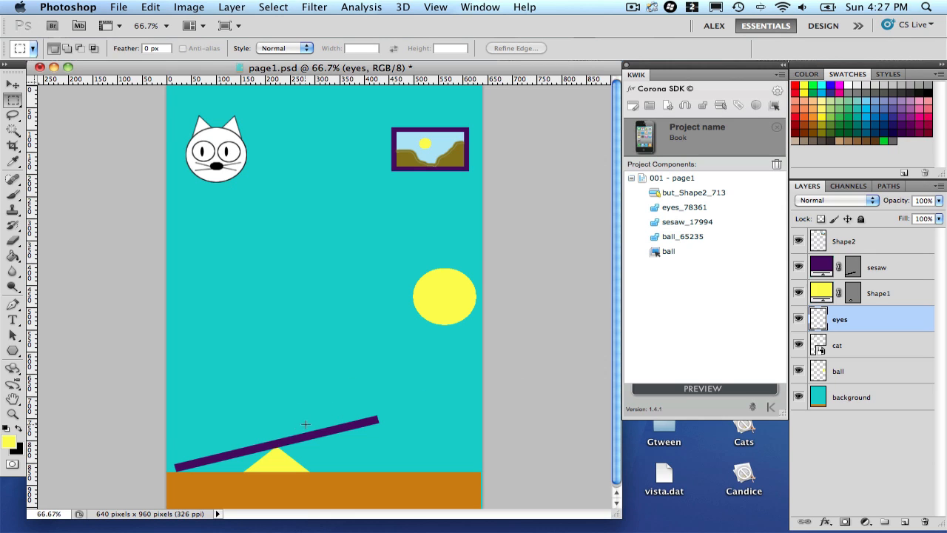
- Check sesaw_17994's 30° looping rotation, then preview page 1 in Corona Simulator
{"action": "left_click", "coordinate": [684, 222]}
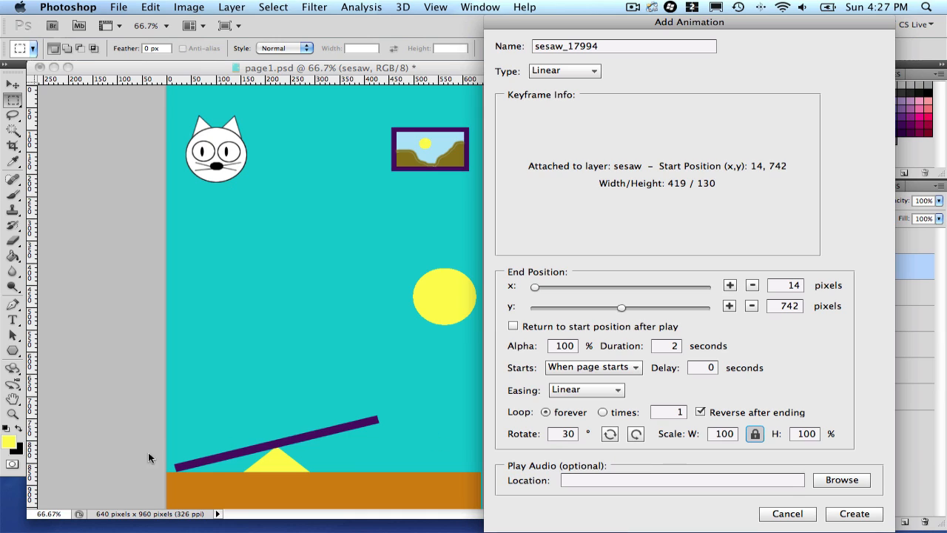
{"action": "mouse_move", "coordinate": [563, 440]}
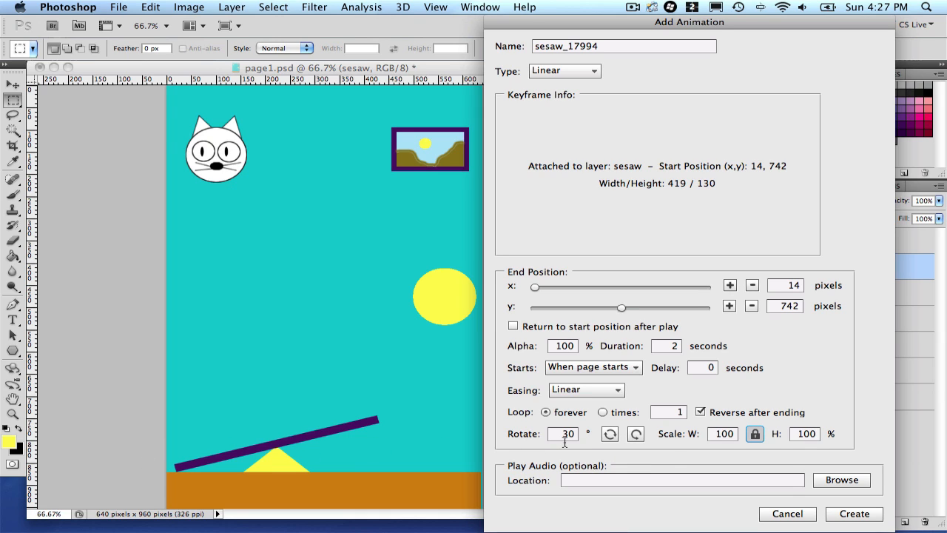
{"action": "mouse_move", "coordinate": [564, 443]}
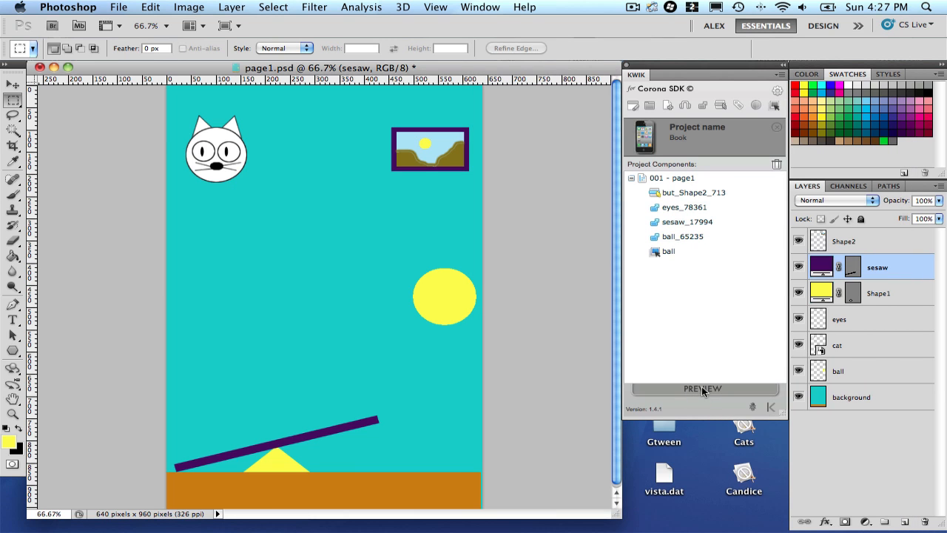
{"action": "left_click", "coordinate": [701, 388]}
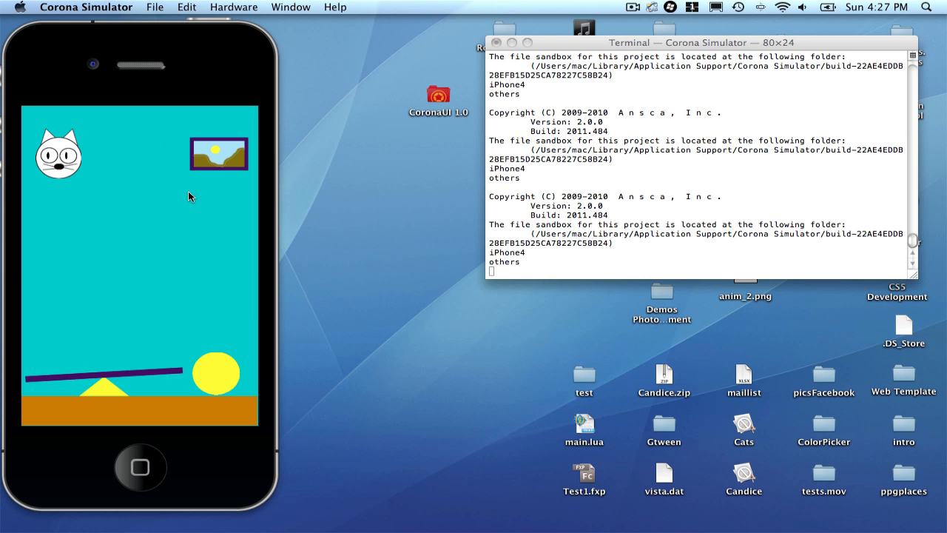